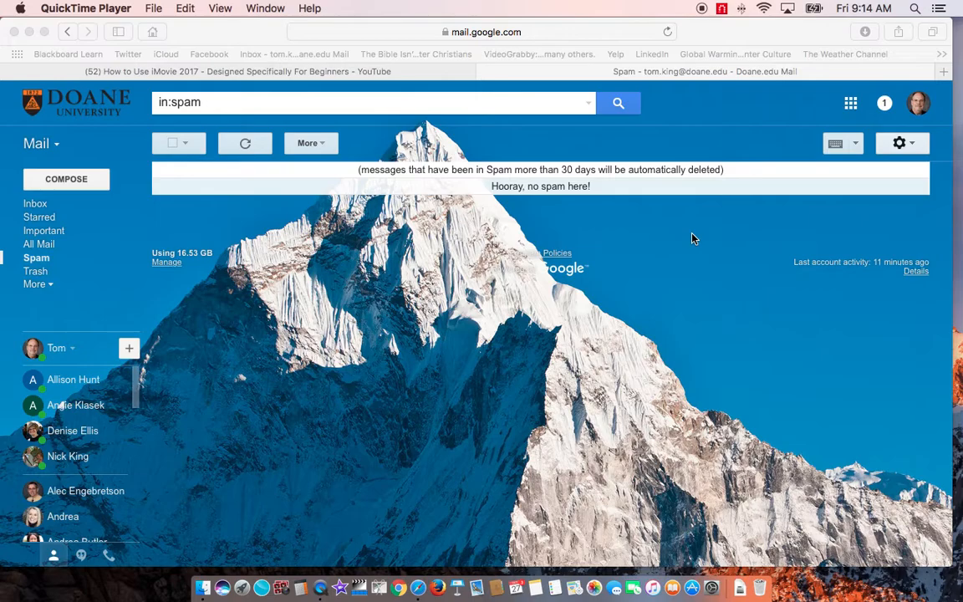
mouse_move(752, 134)
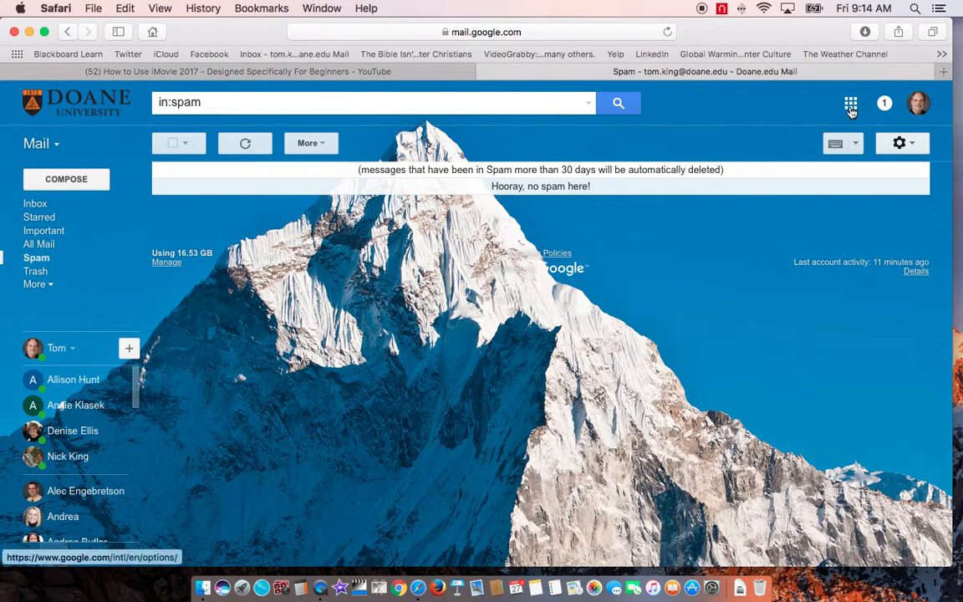
- Show the Google apps launcher from Gmail's top bar
left_click(850, 104)
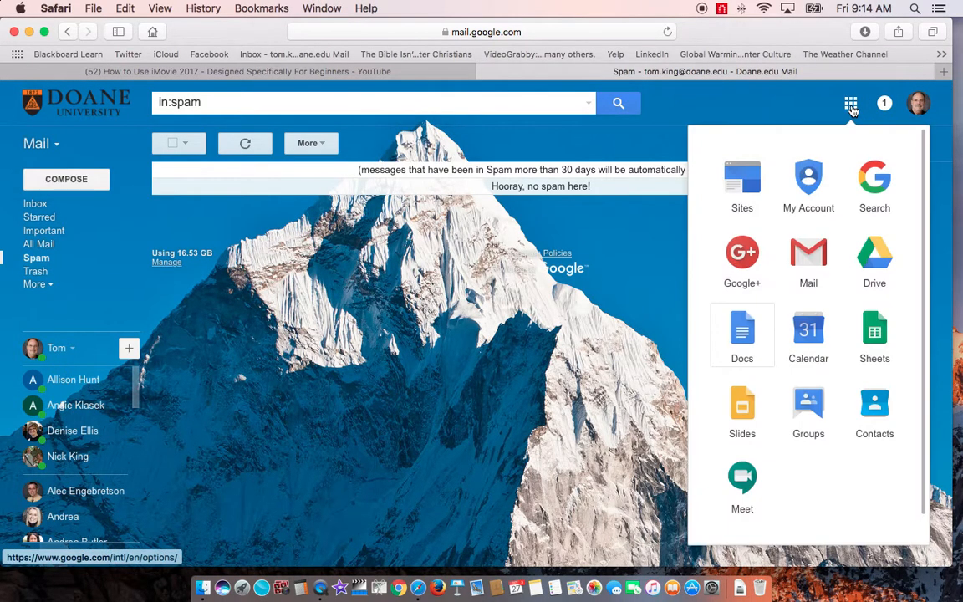
mouse_move(743, 331)
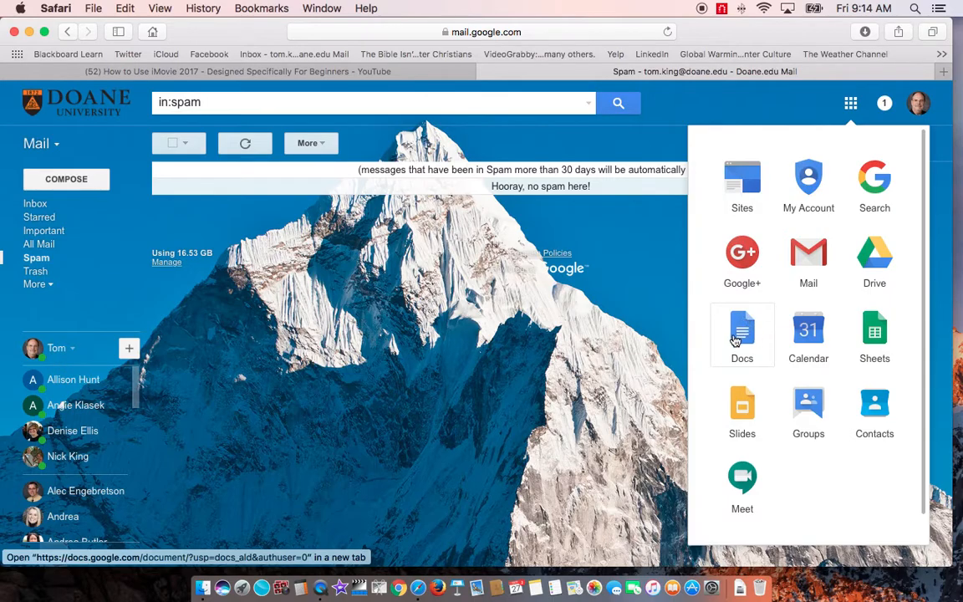
mouse_move(875, 254)
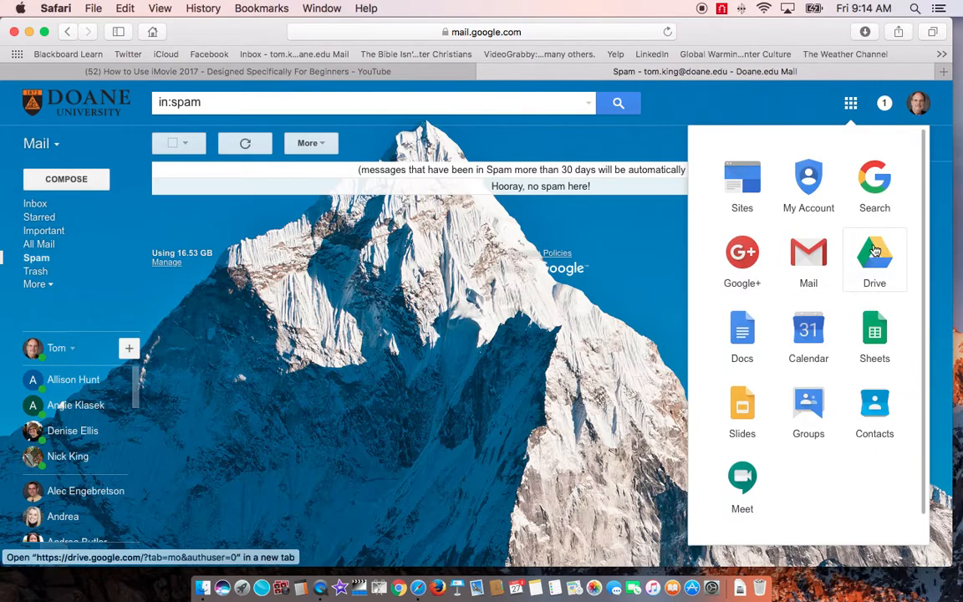
mouse_move(875, 259)
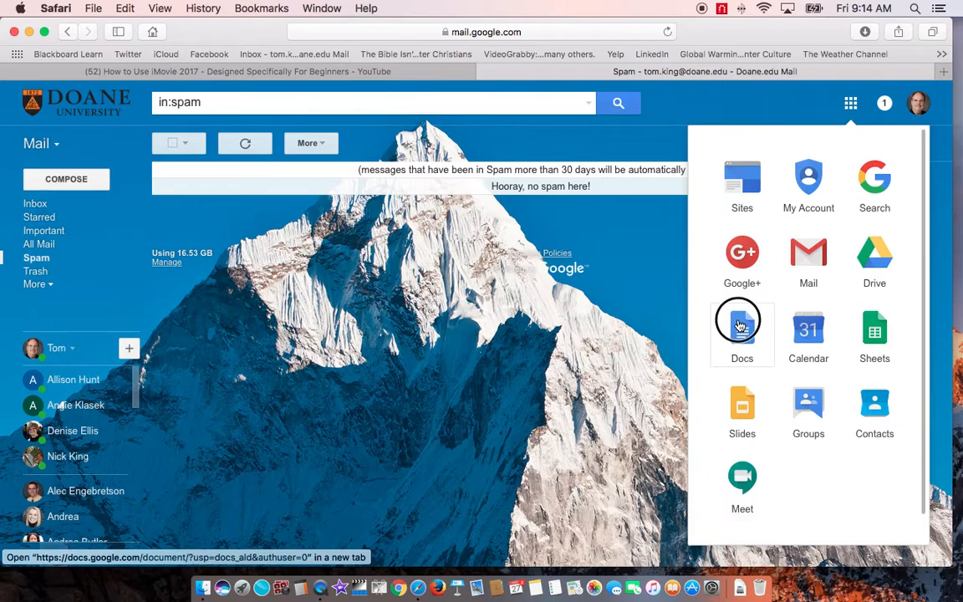
- Launch Docs from the apps list and start a new document from the Report (Luxe) template
left_click(742, 328)
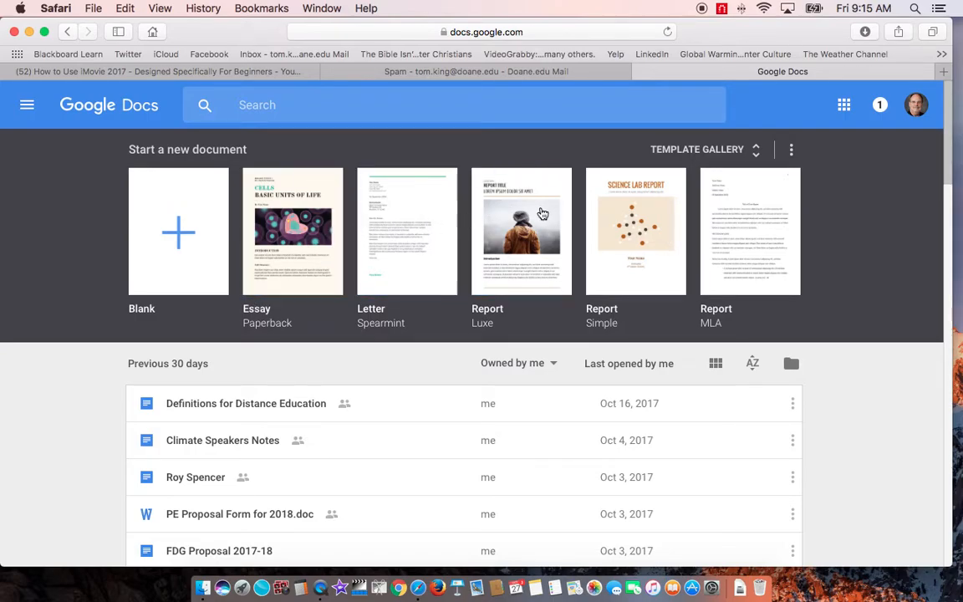
left_click(522, 231)
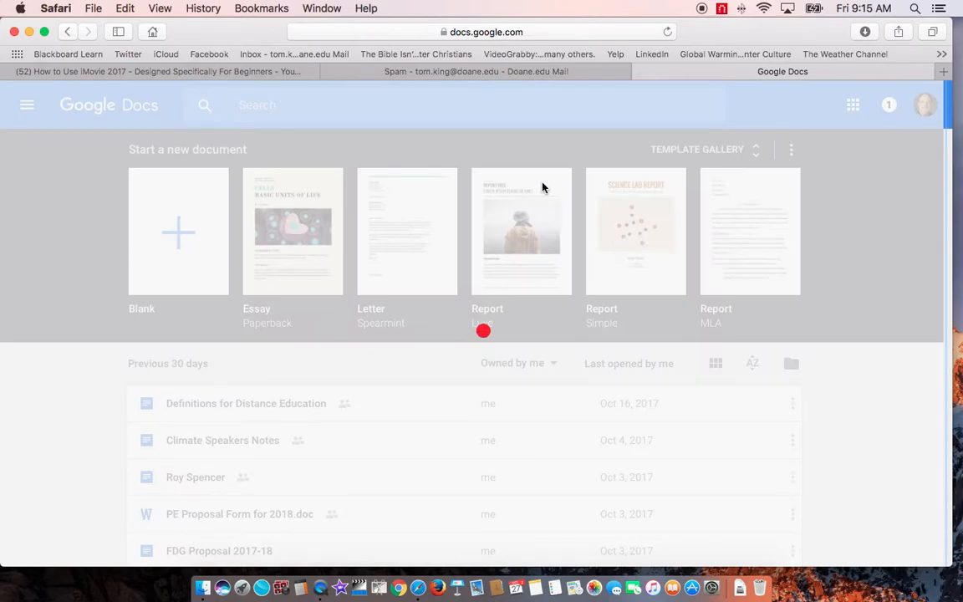
left_click(522, 231)
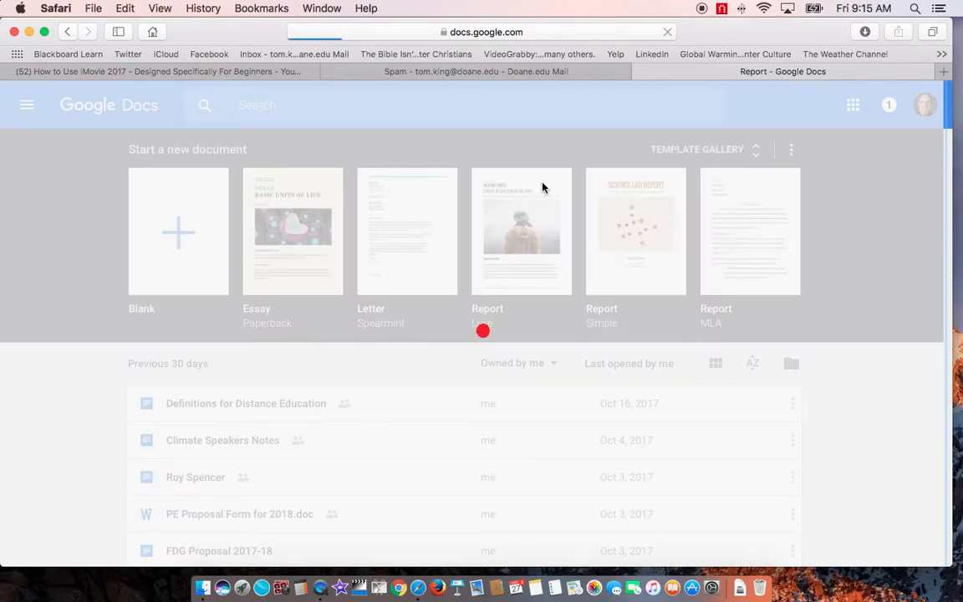
left_click(521, 231)
type("Course Blog")
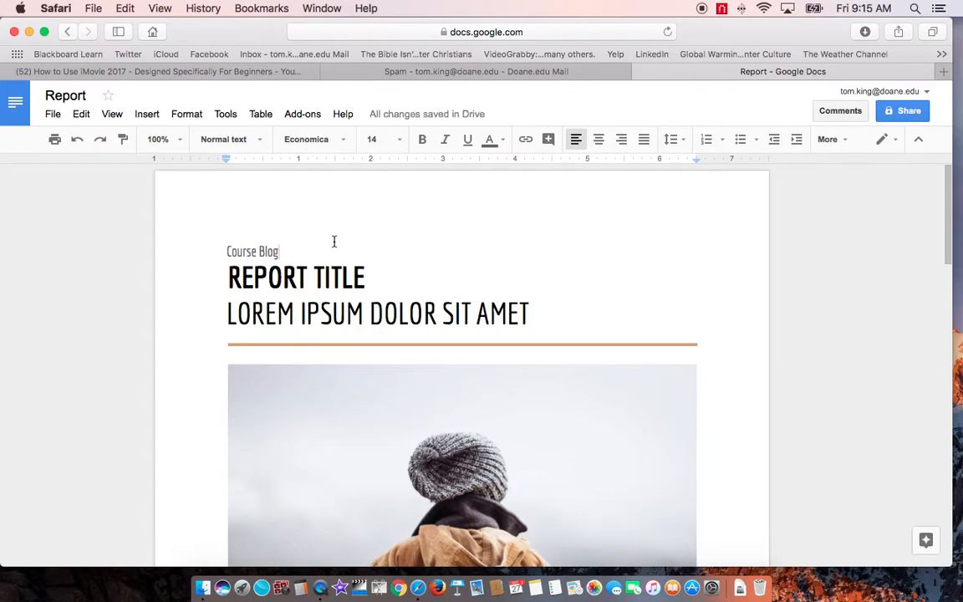
- Visit the document title, then bring up the Share dialog for the new report
left_click(66, 94)
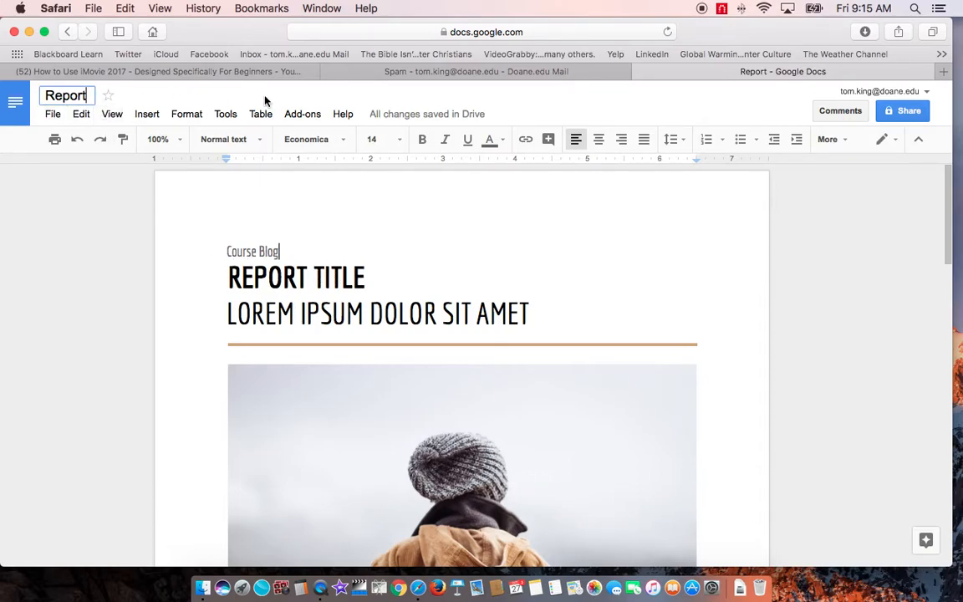
mouse_move(724, 398)
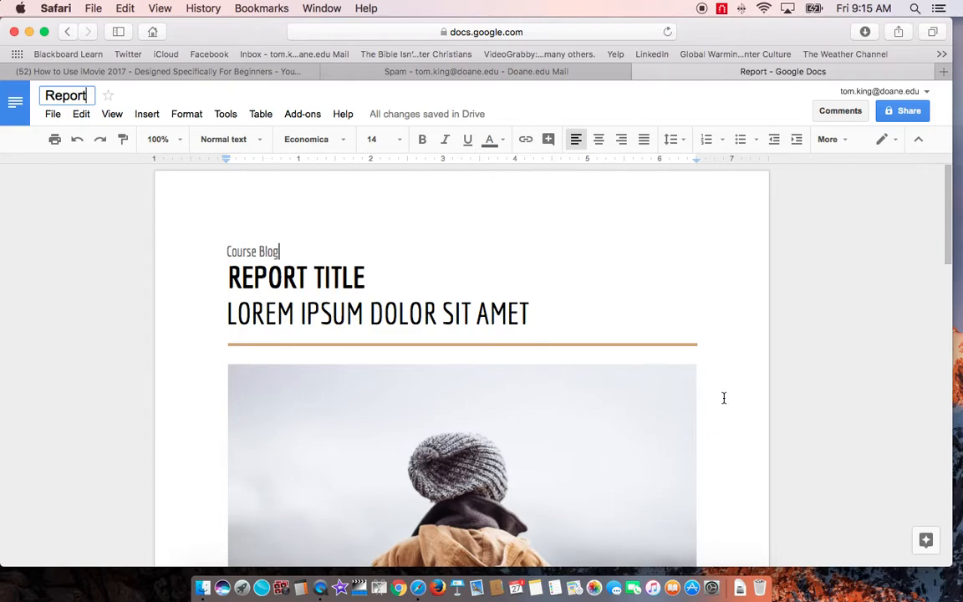
mouse_move(428, 418)
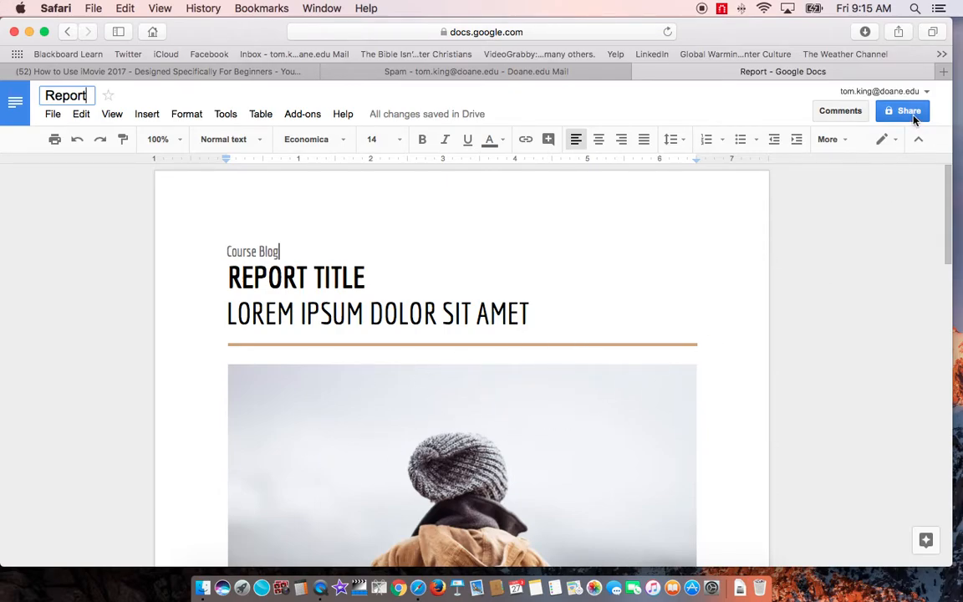
left_click(903, 110)
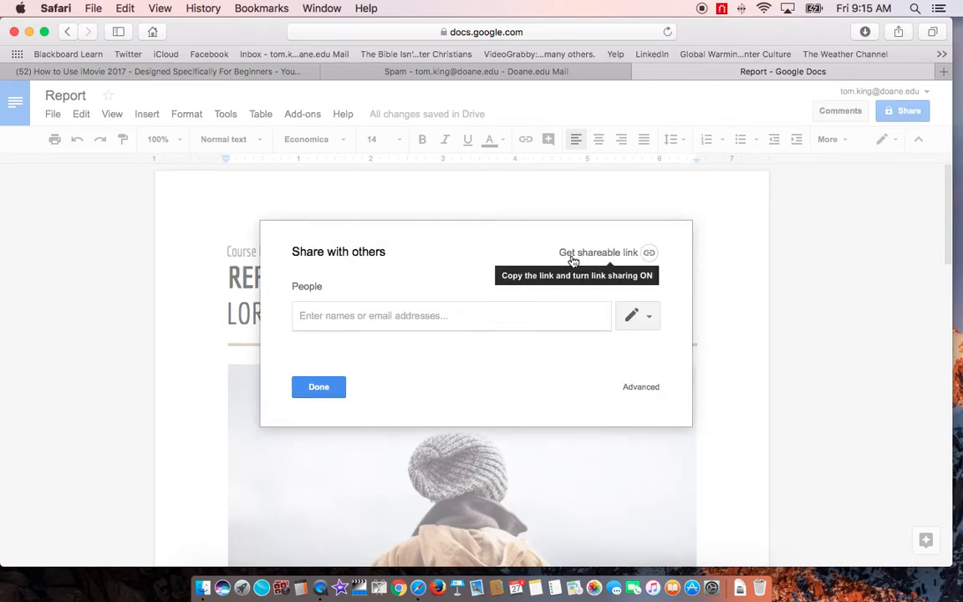
- Enable link sharing as 'Anyone at Doane.edu can comment', copy the link, and return to the report
left_click(648, 252)
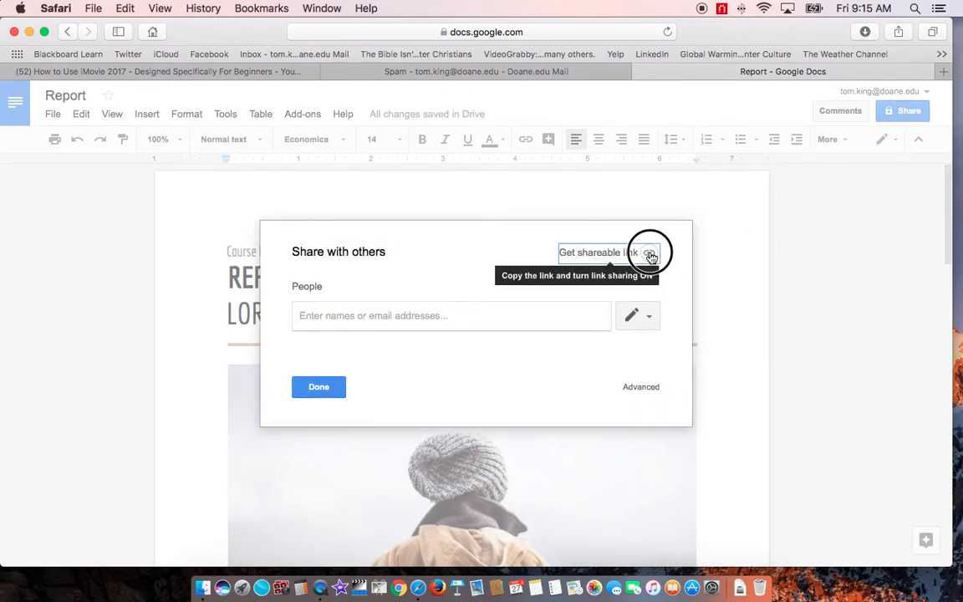
left_click(650, 253)
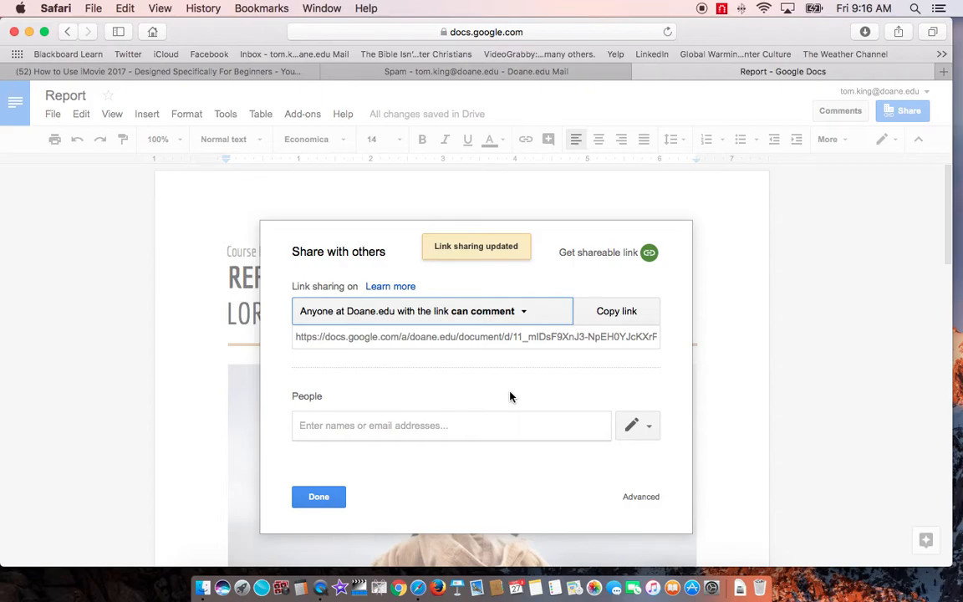
mouse_move(557, 326)
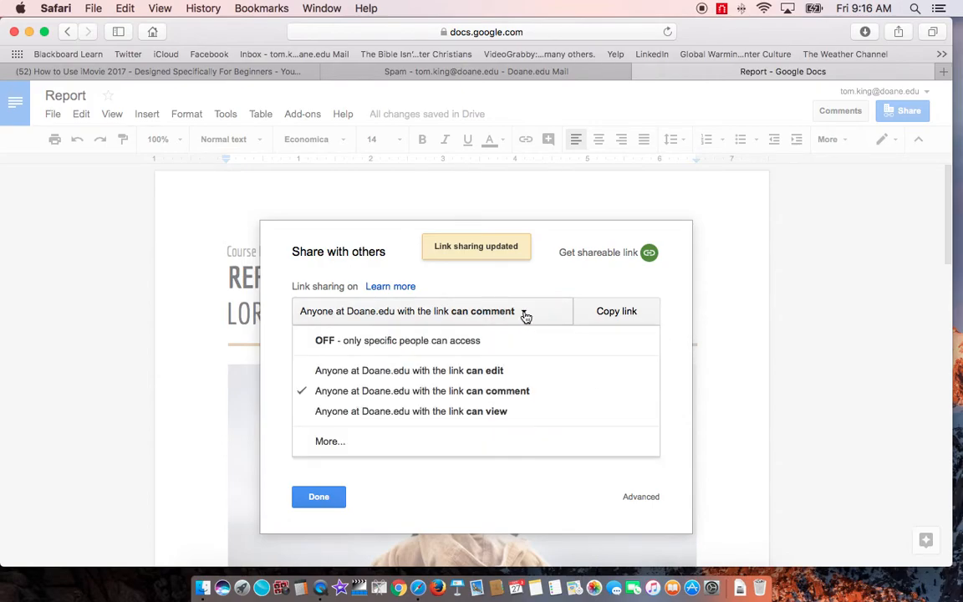
left_click(421, 391)
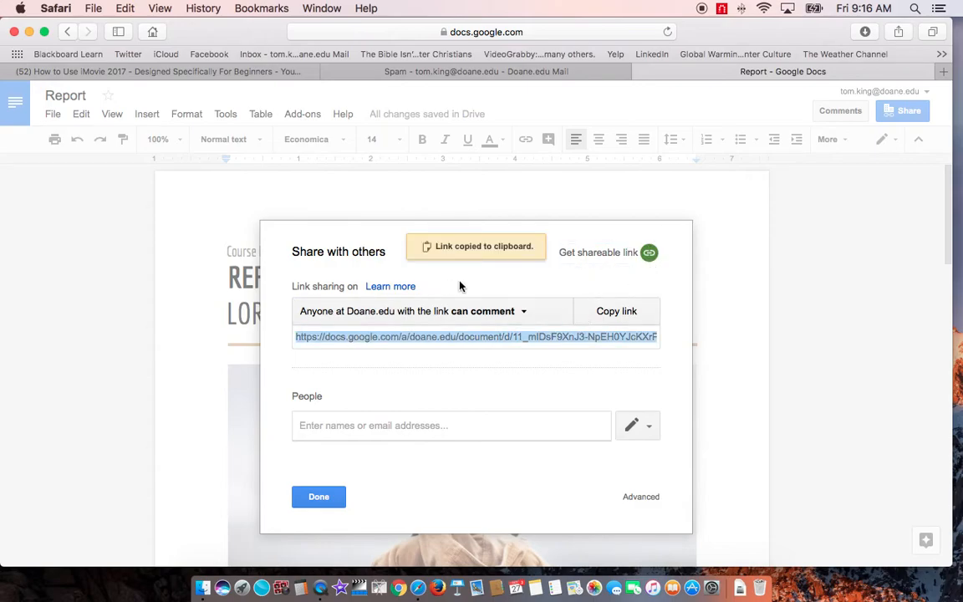
left_click(124, 7)
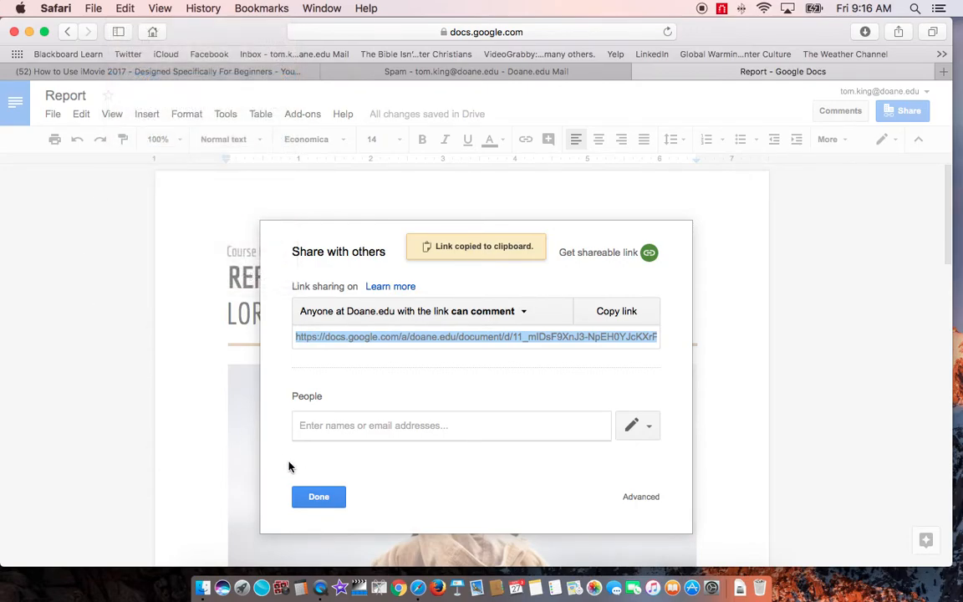
left_click(318, 495)
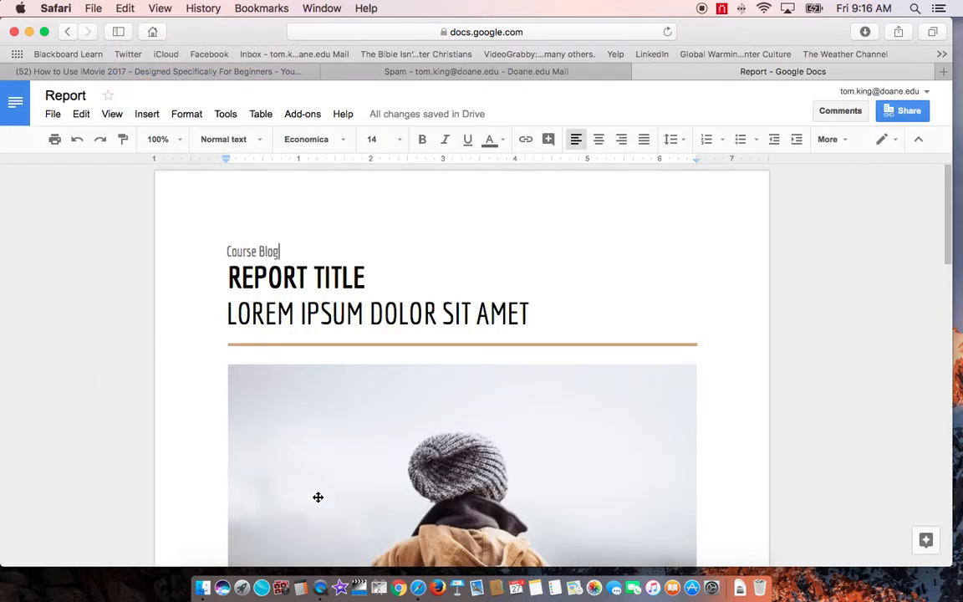